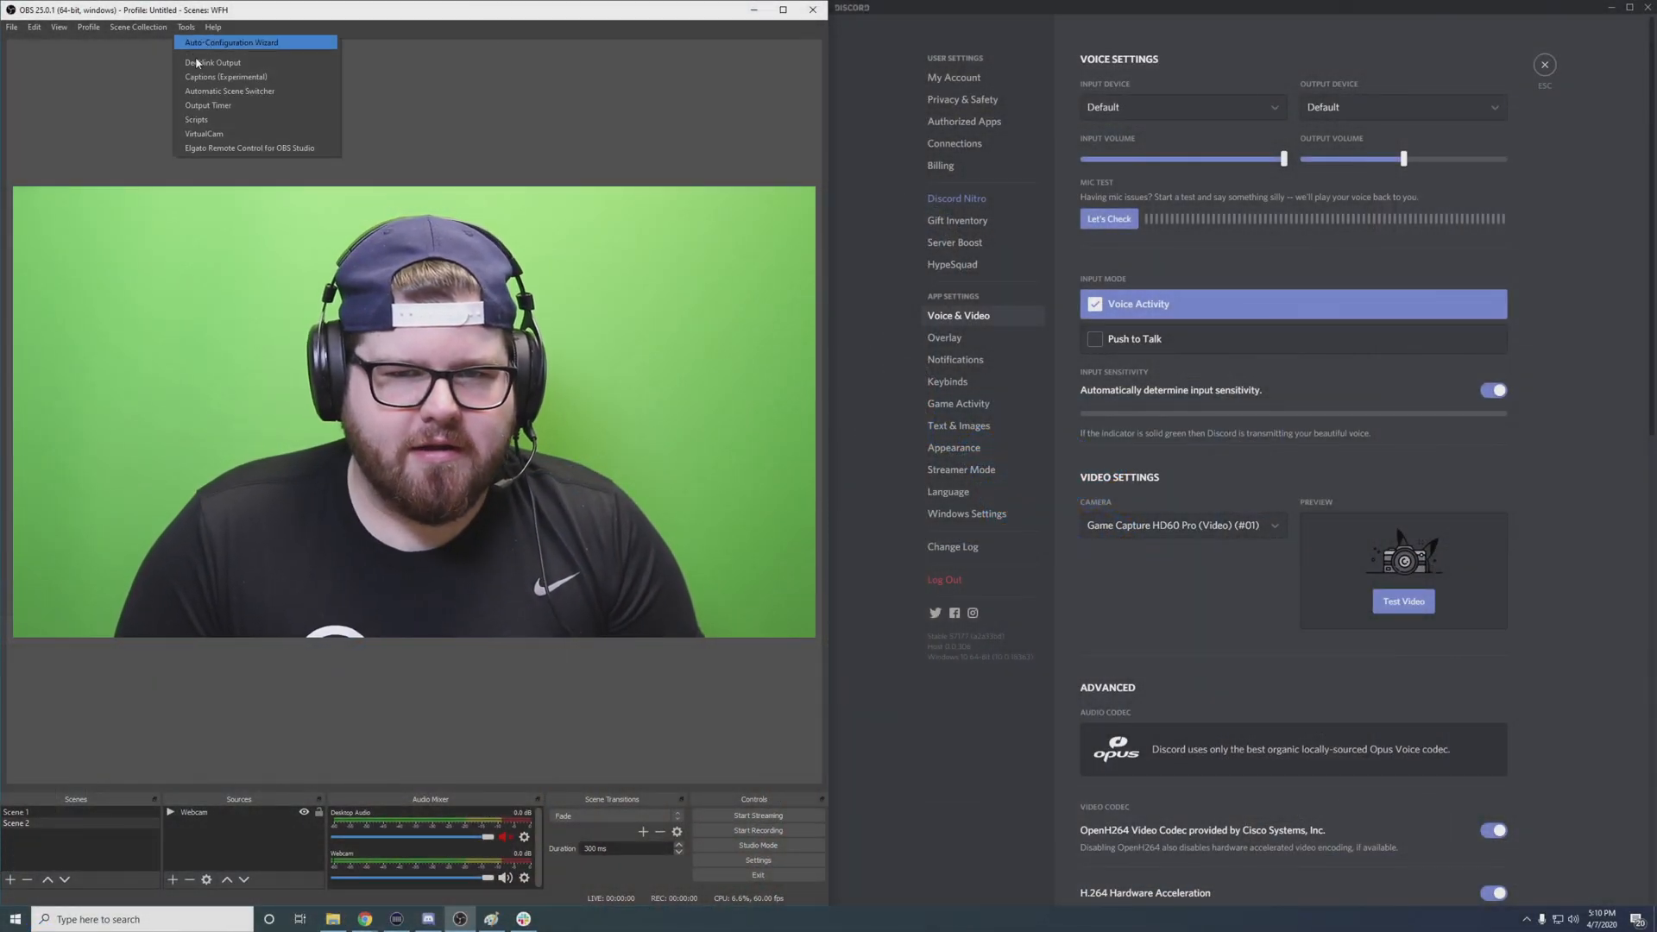
# - Start the OBS VirtualCam output to the OBS-Camera target and close the VirtualCam dialog
pyautogui.click(204, 133)
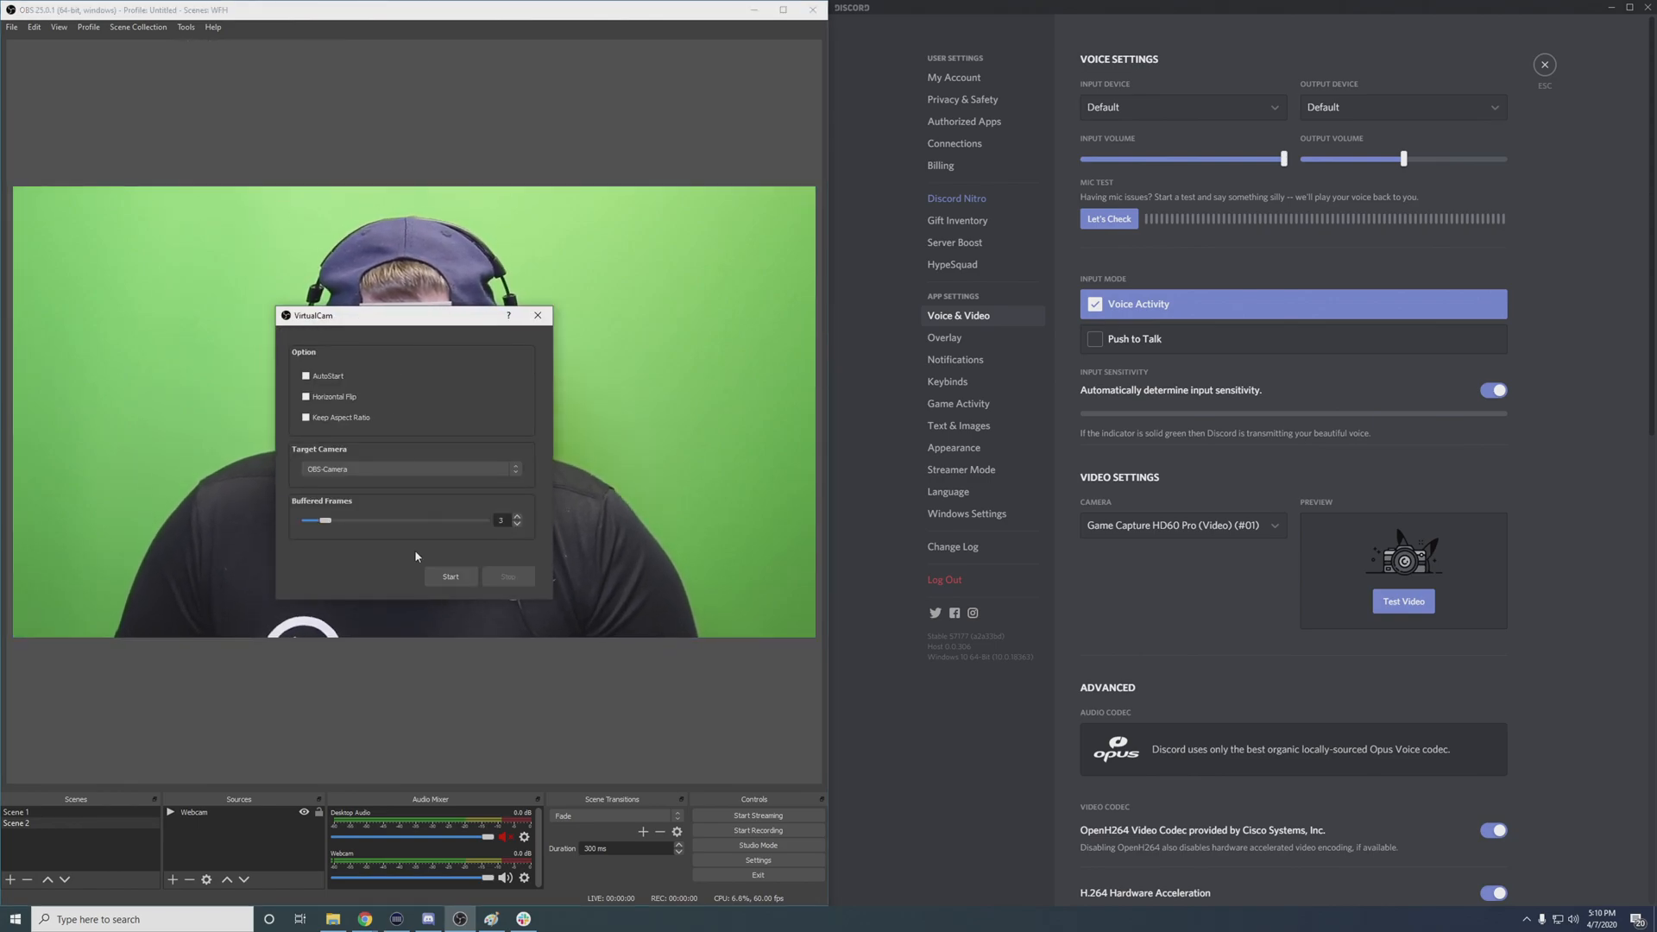
pyautogui.click(449, 576)
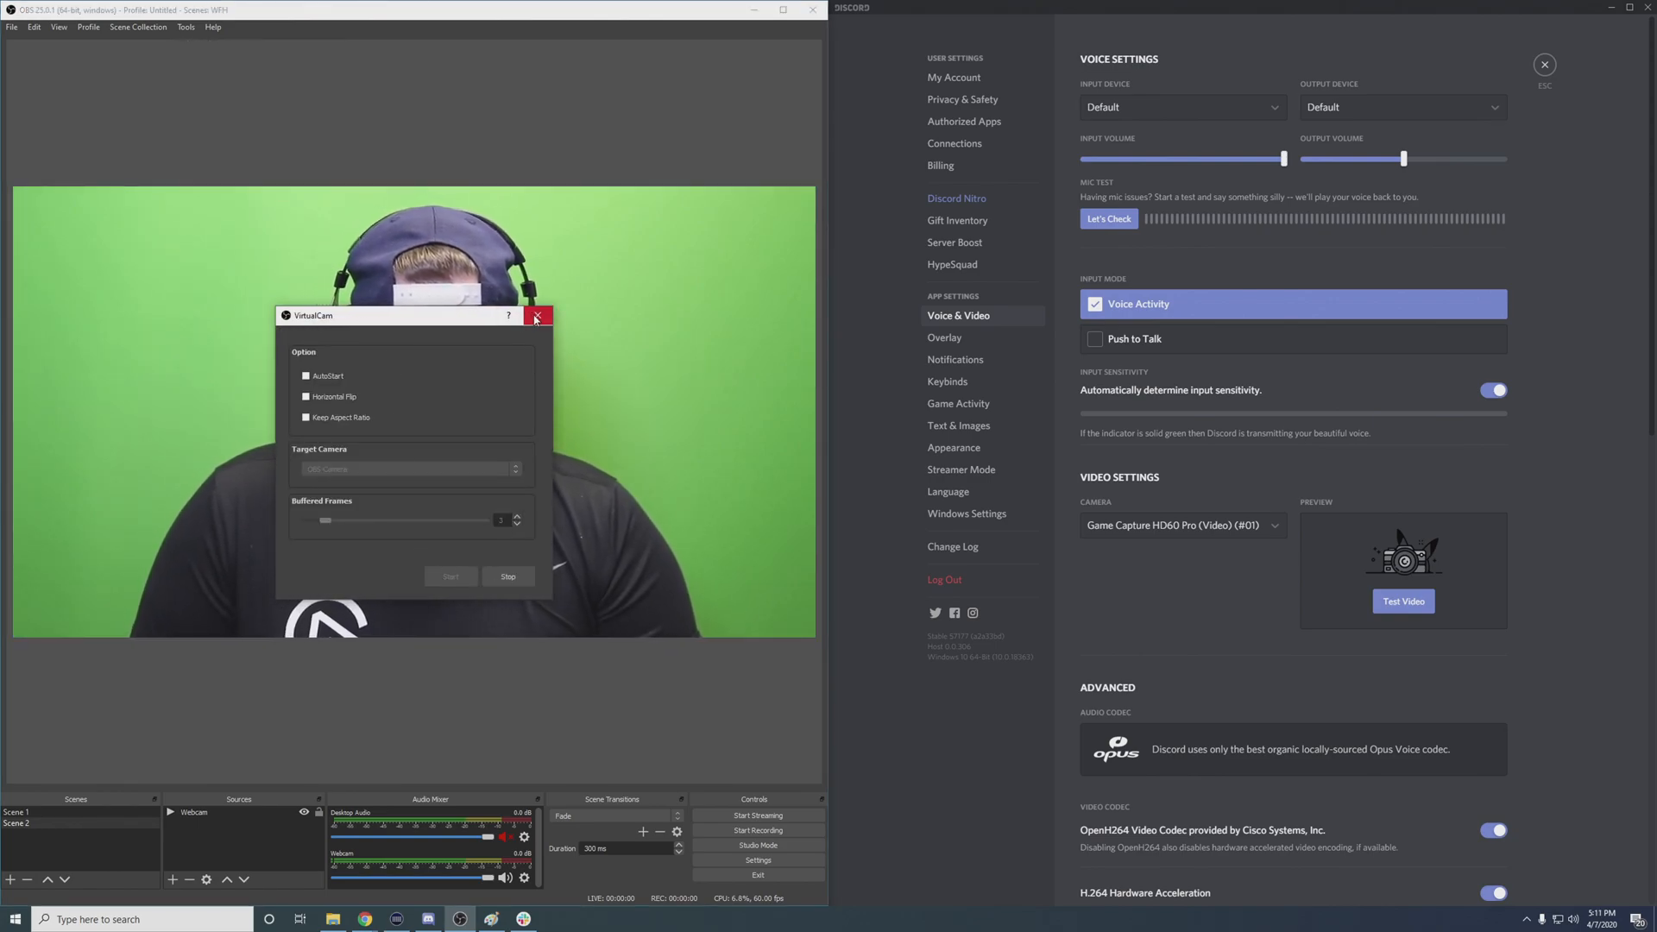
pyautogui.click(537, 317)
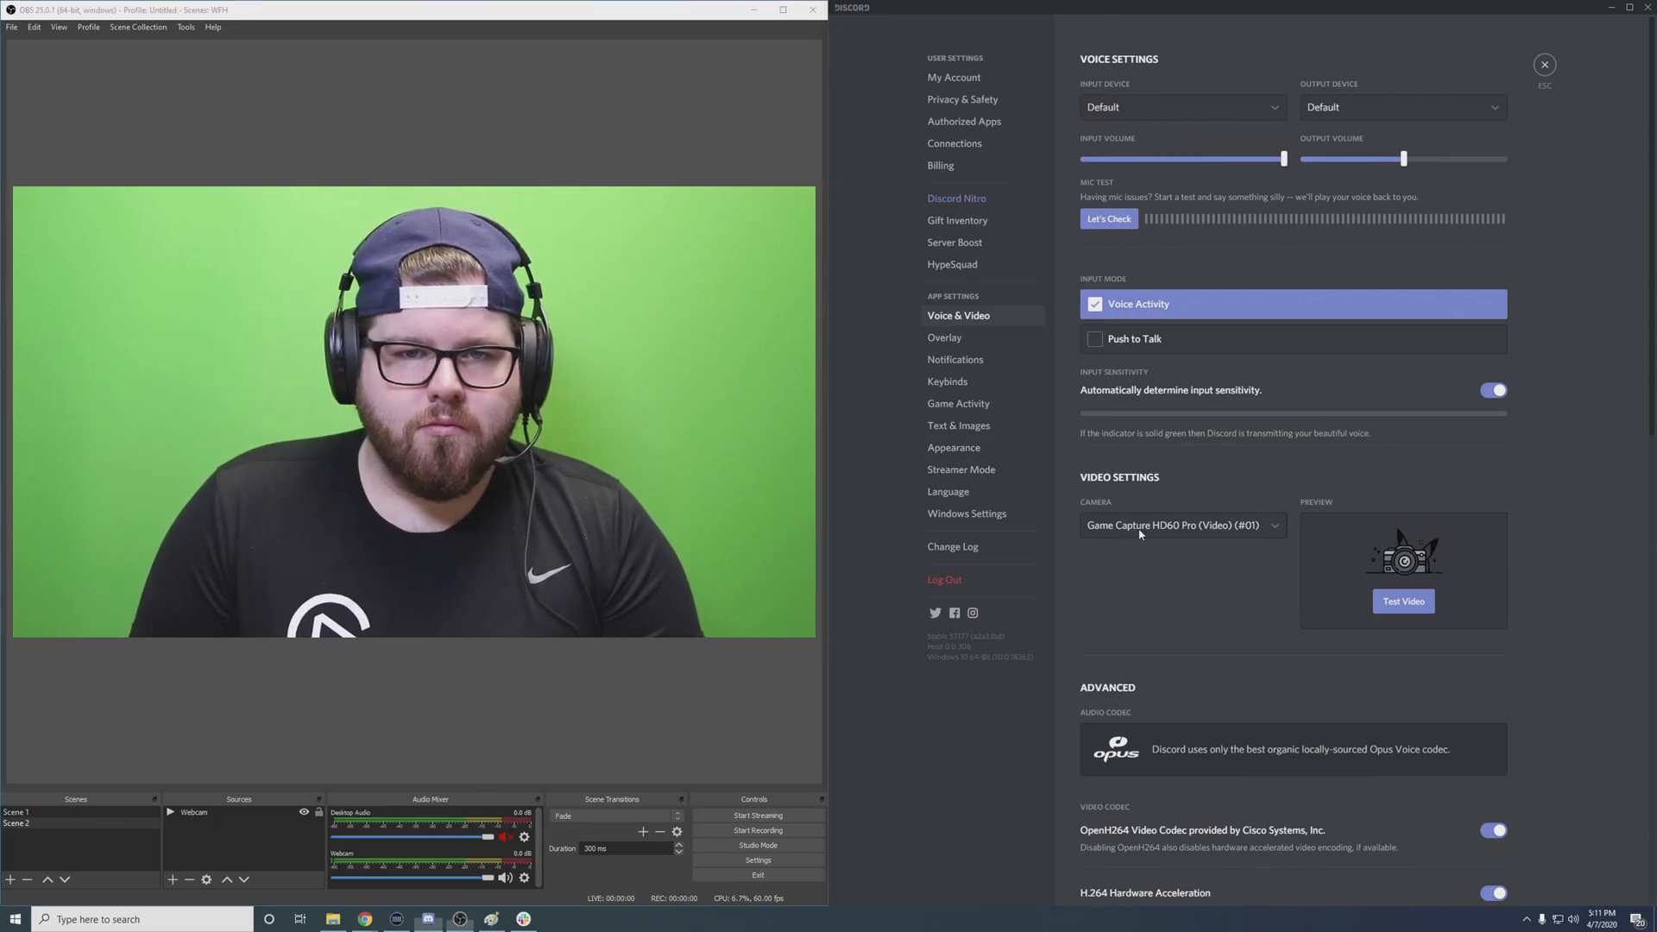
# - Select OBS-Camera as Discord's camera and run Test Video to preview the webcam feed
pyautogui.click(1181, 526)
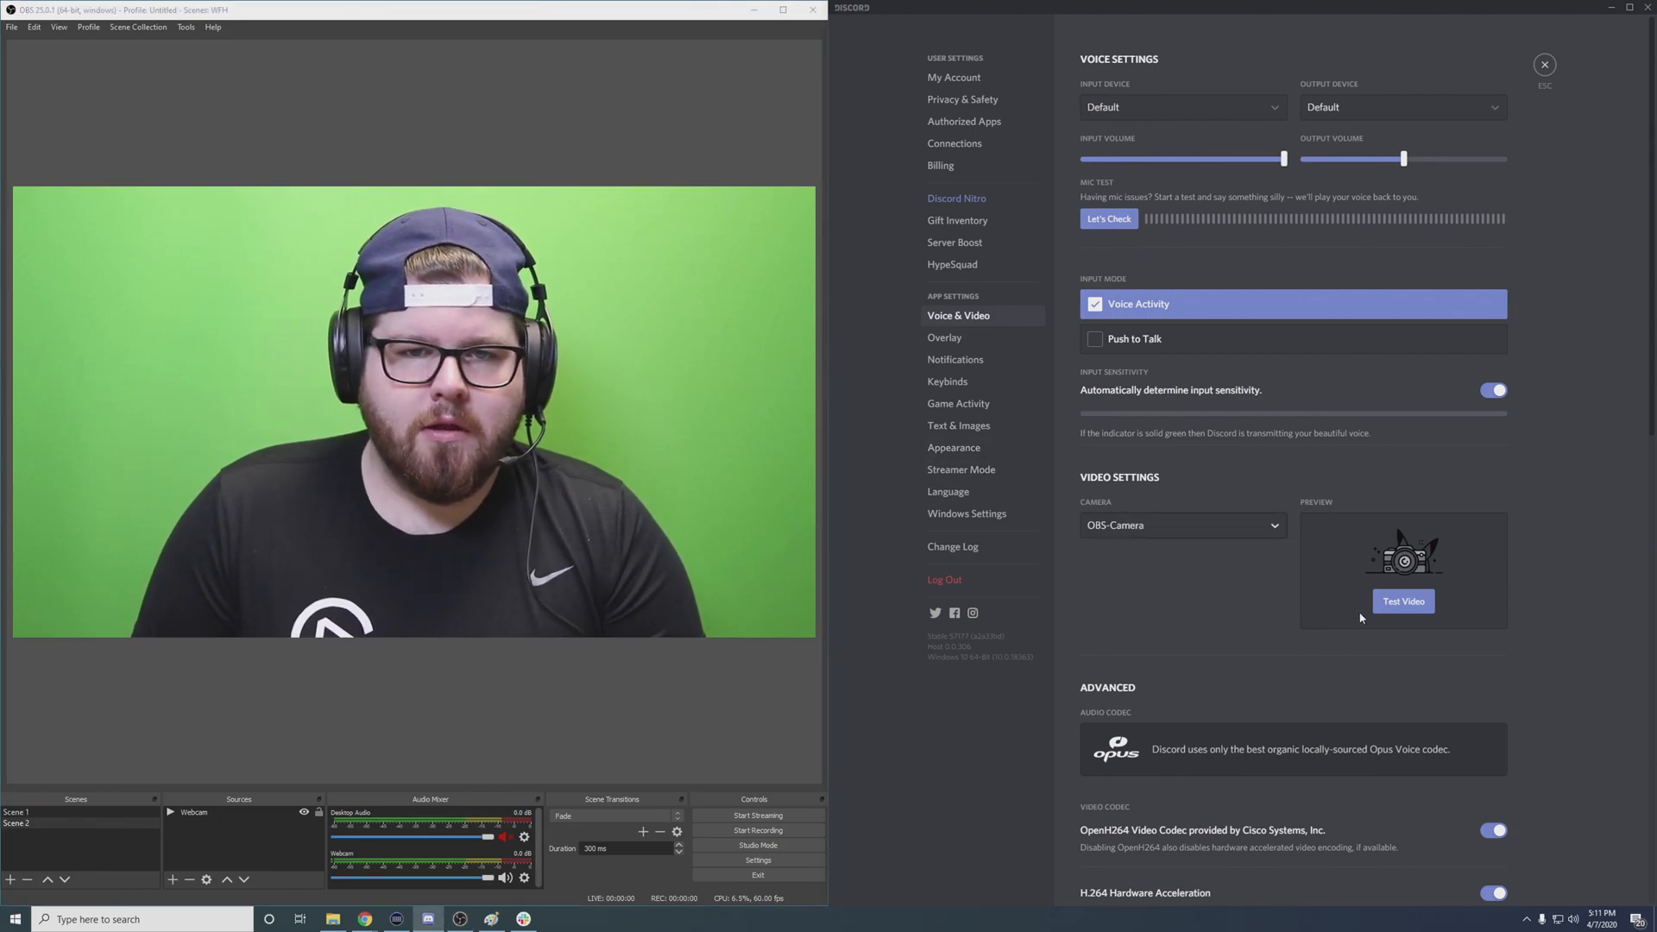
pyautogui.click(1403, 601)
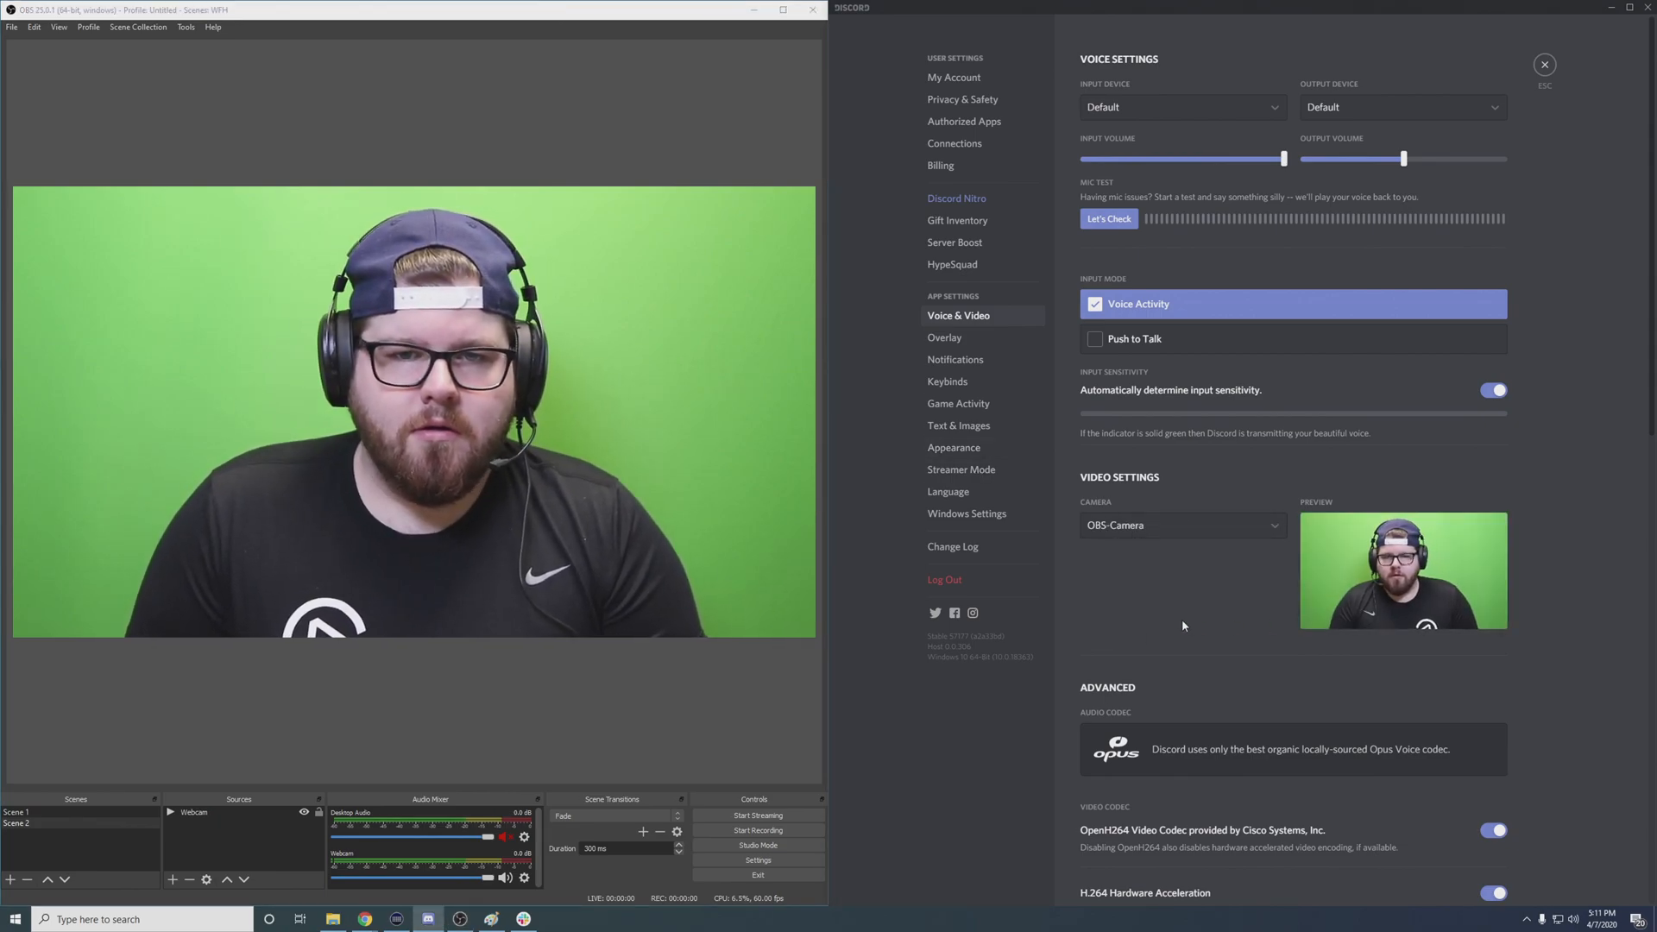